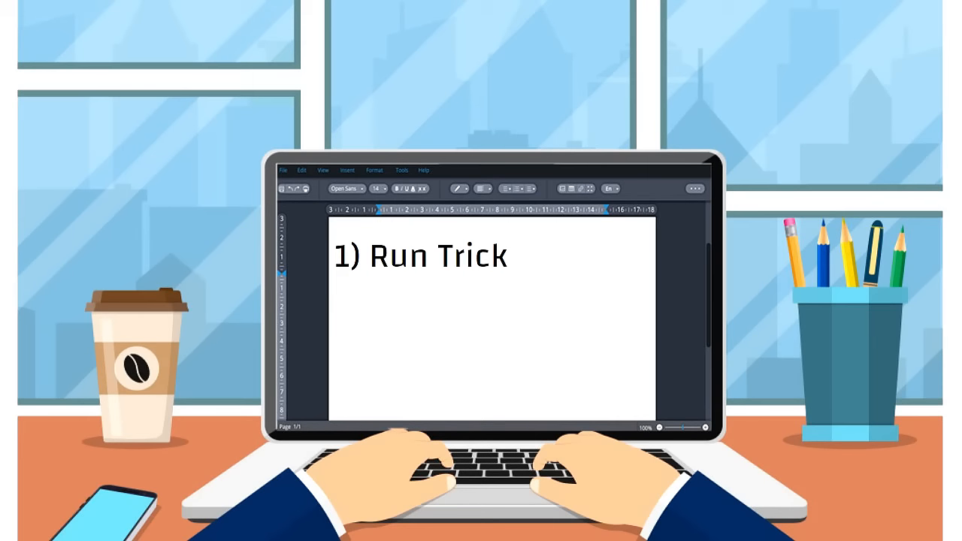
text(Tack app)
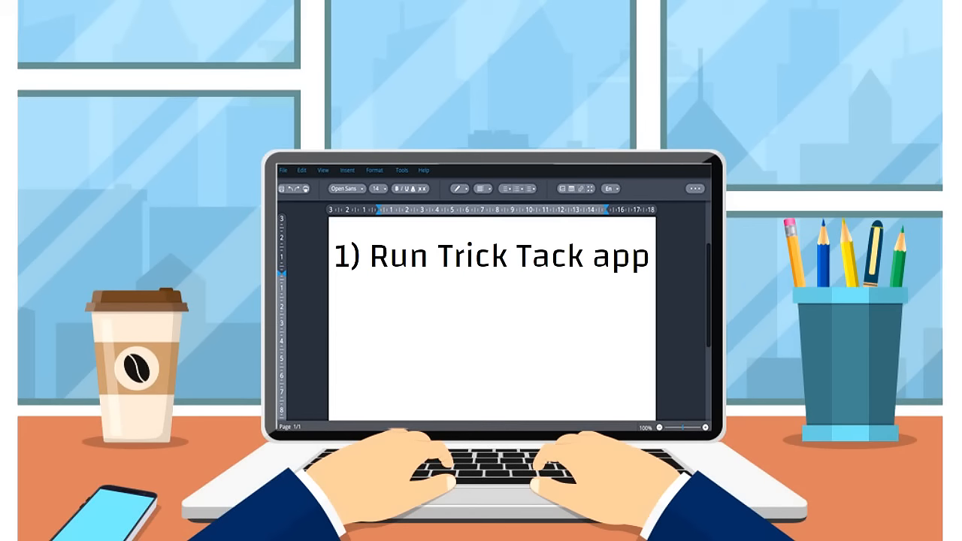
text(2) Track work t)
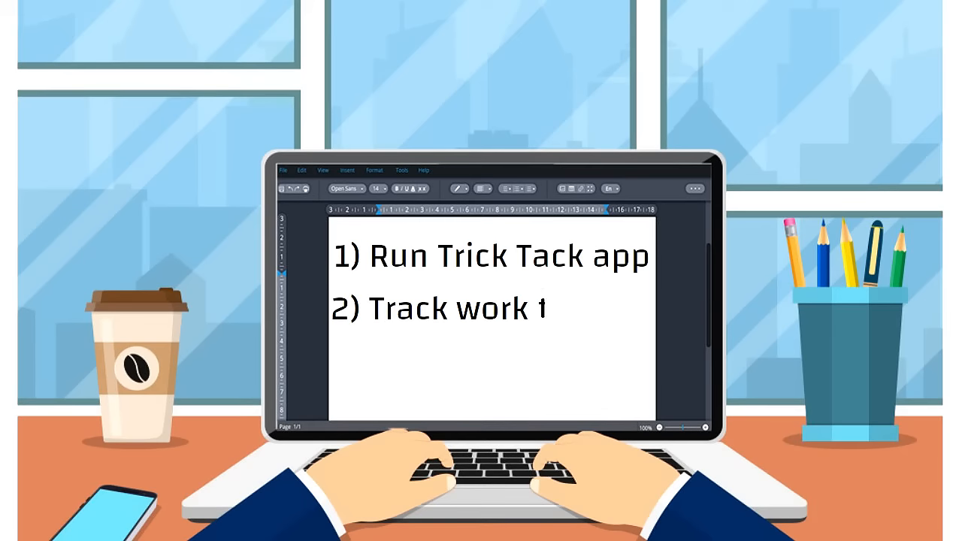
text(ime)
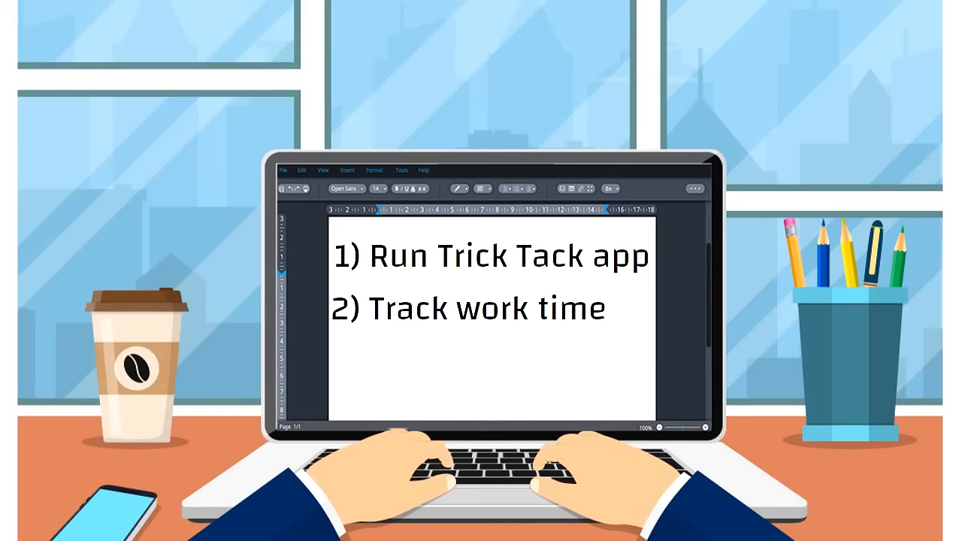
text(3) Press ALT+A)
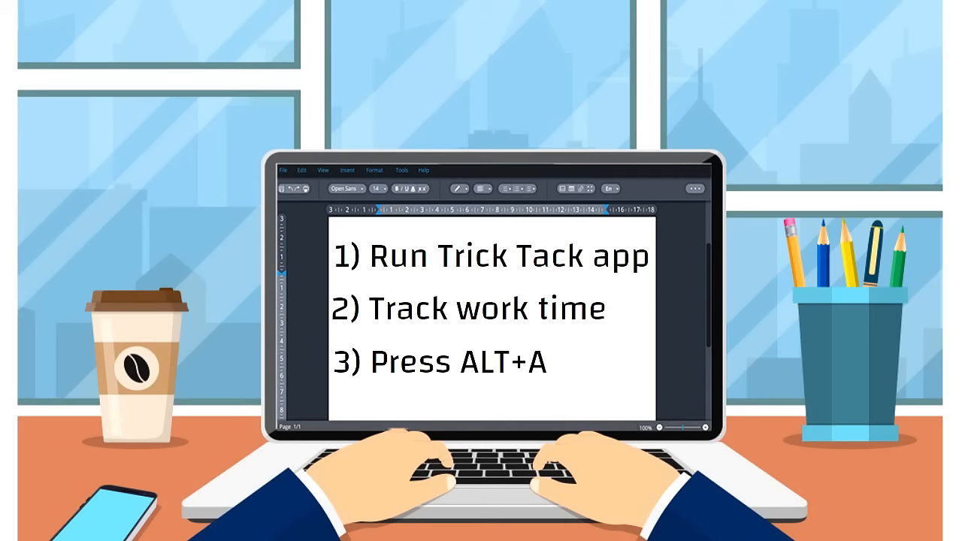